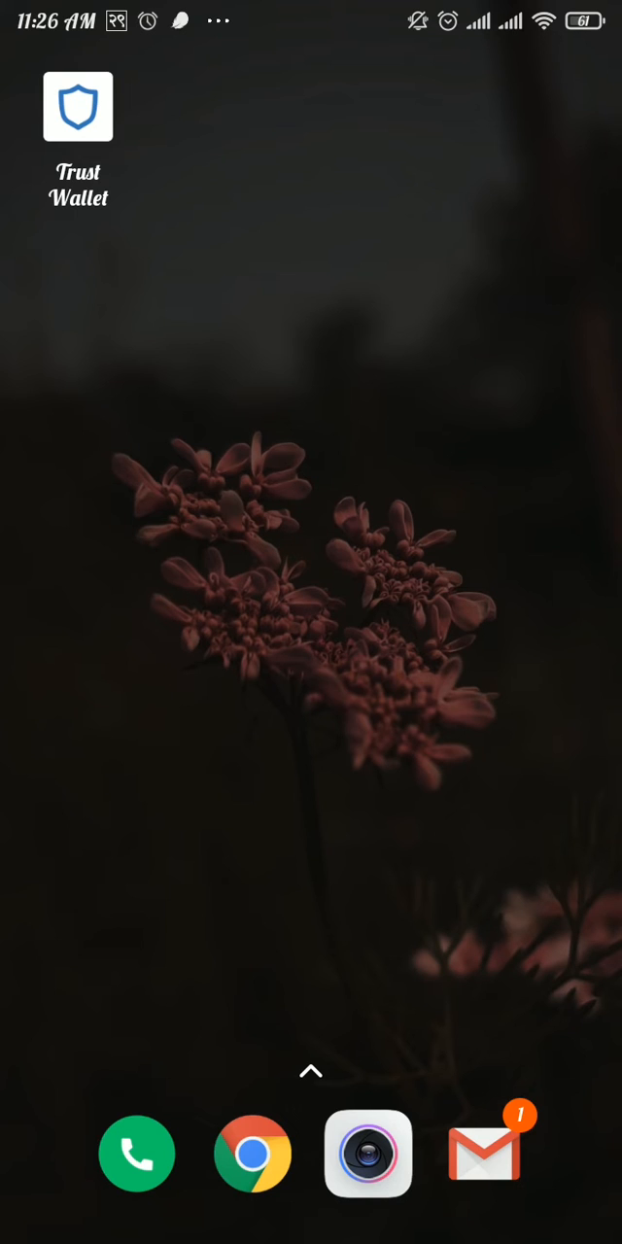
Launch Trust Wallet to reach Main Wallet 1 with its $0.00 balance and token list
click(78, 107)
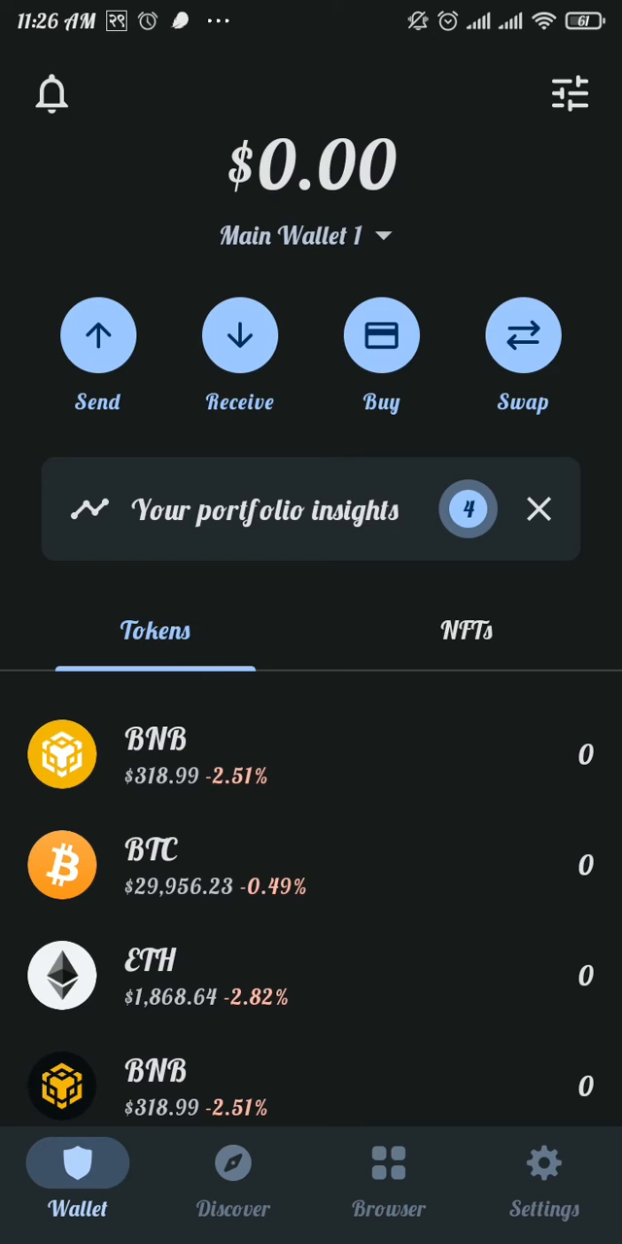
Go to Settings, then Security, showing Passcode, Security Scanner and Transaction Signing enabled
click(543, 1175)
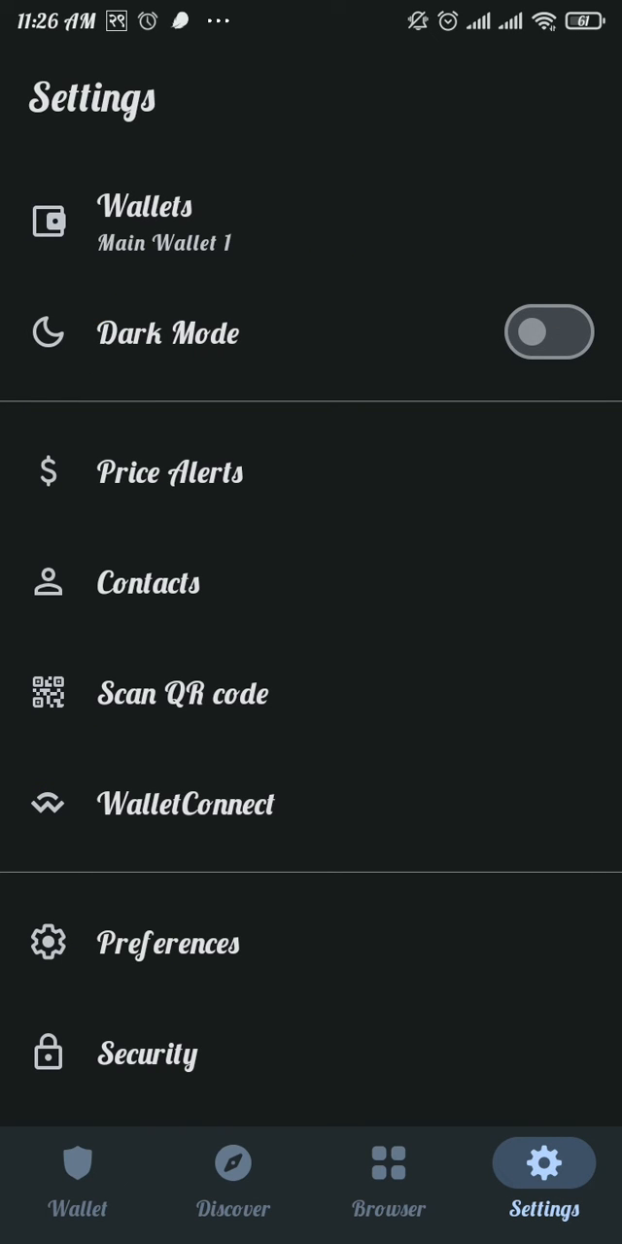
click(147, 1052)
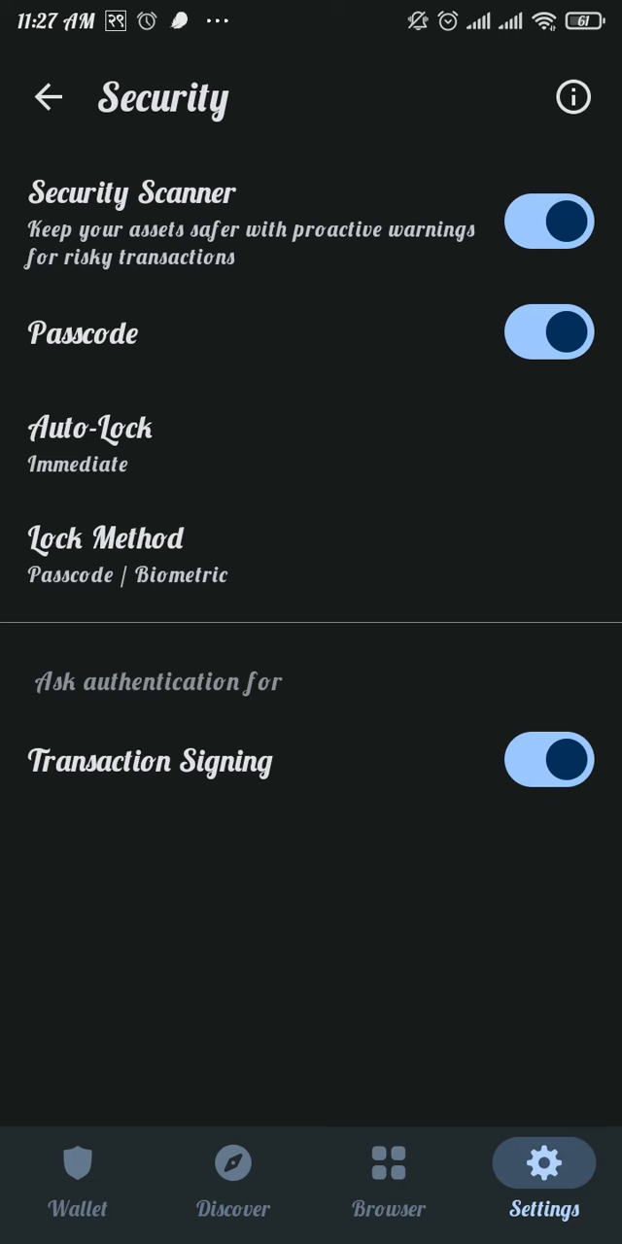